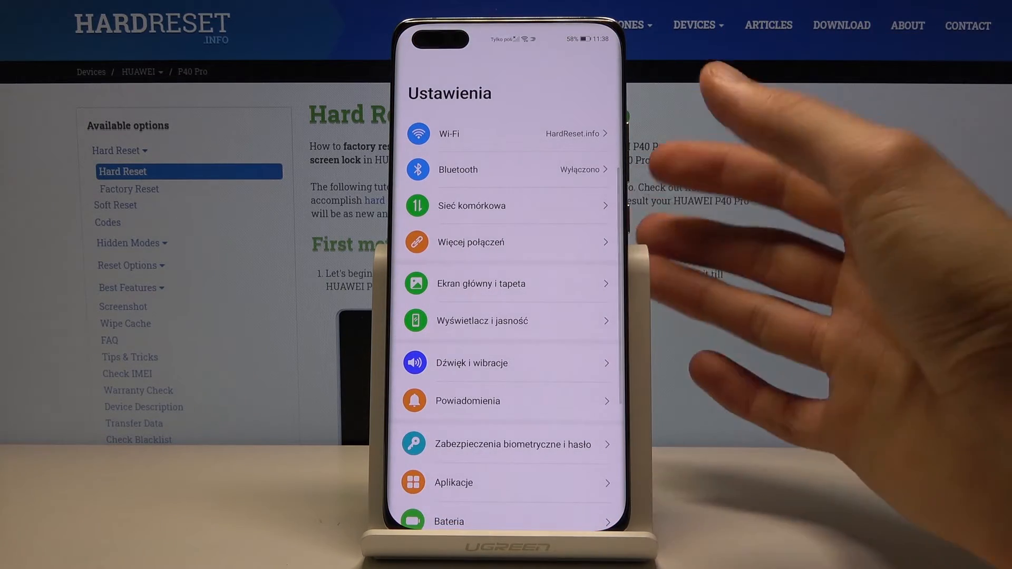
Scroll the home screen and launch the Ustawienia (Settings) app.
scroll("down", 3)
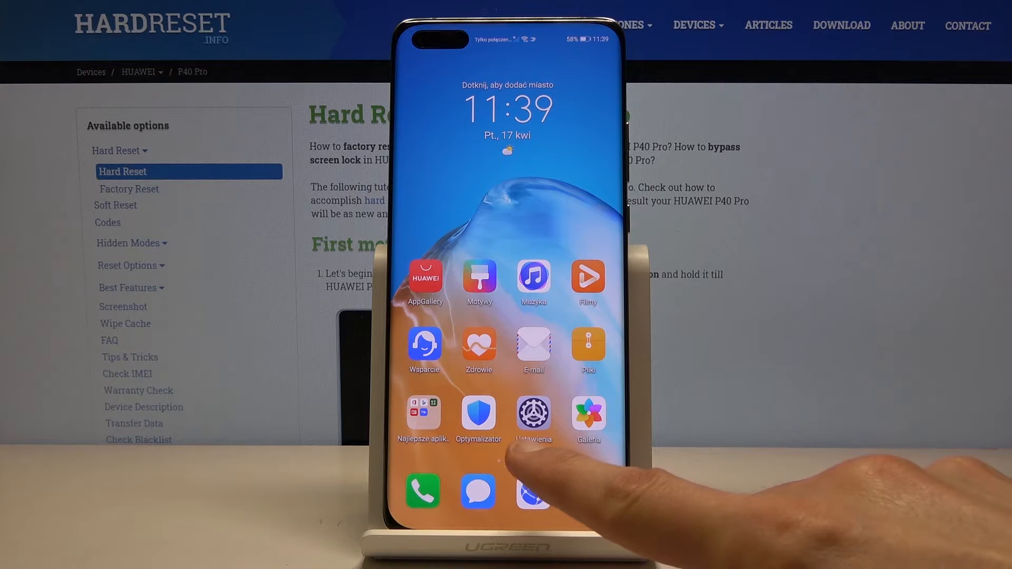
left_click(532, 416)
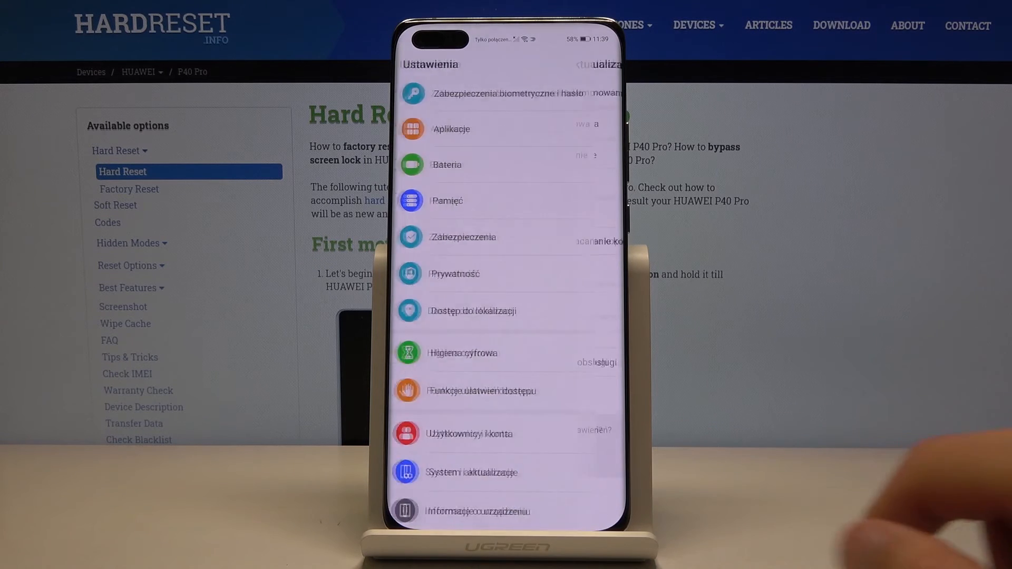
Open System i aktualizacje on the way to Języki i region.
left_click(471, 471)
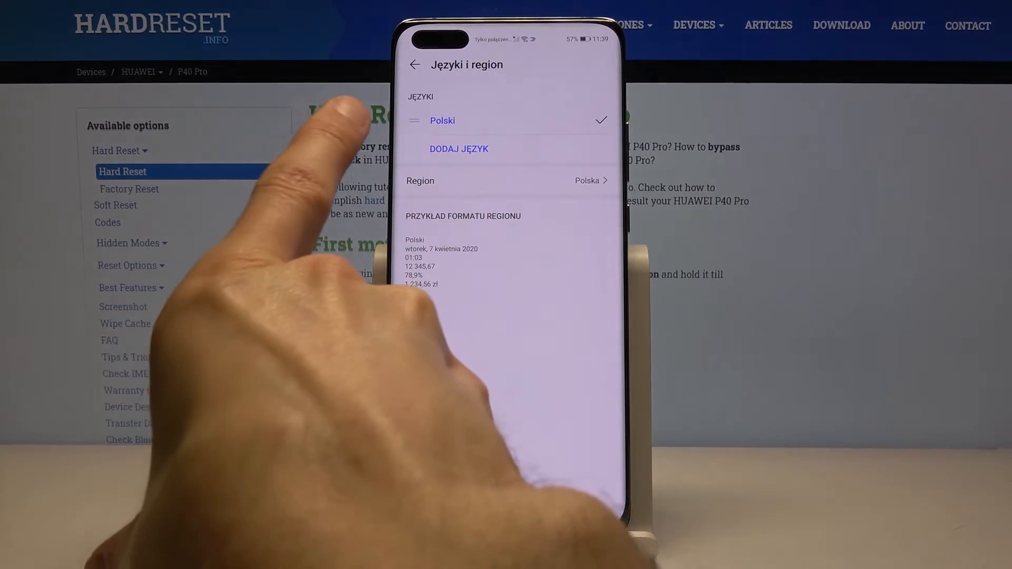
Open Dodaj język and search 'en' to add English.
left_click(458, 148)
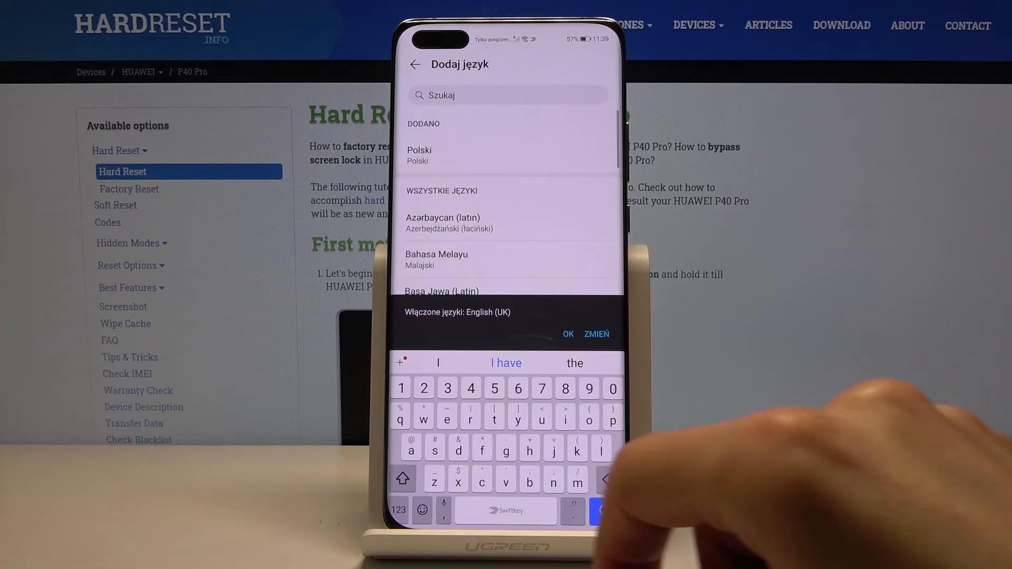
type("en")
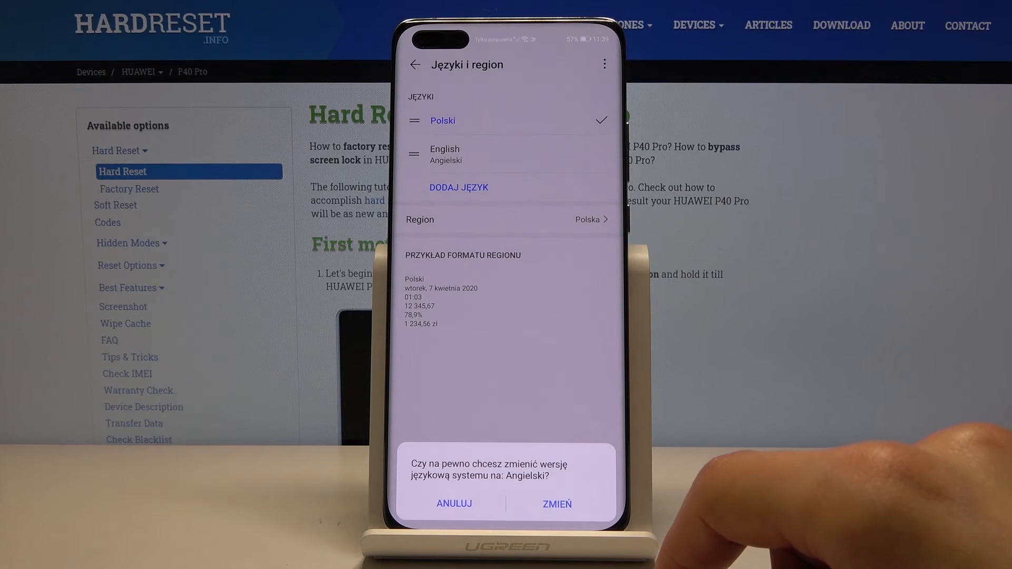
mouse_move(710, 291)
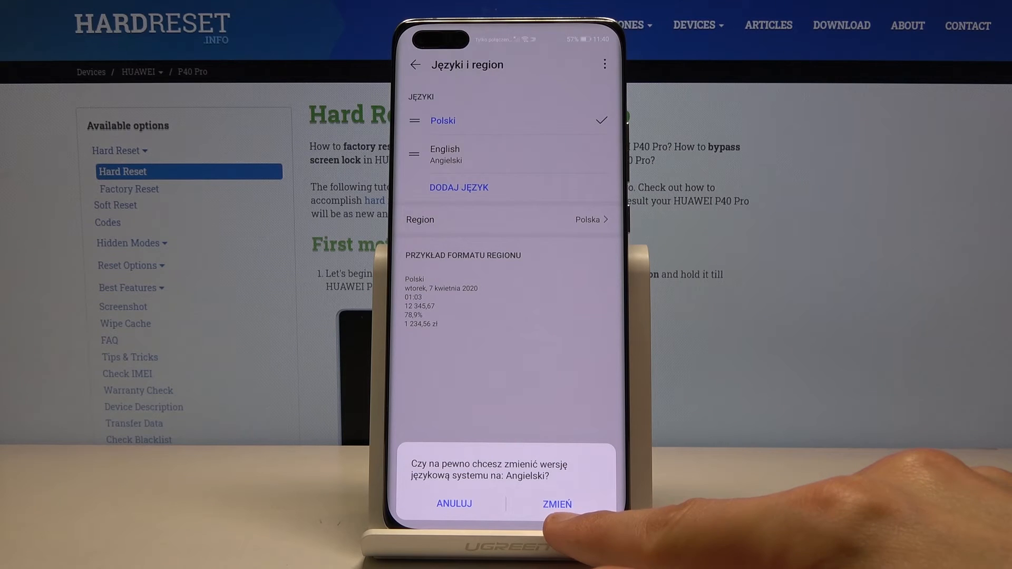
left_click(557, 504)
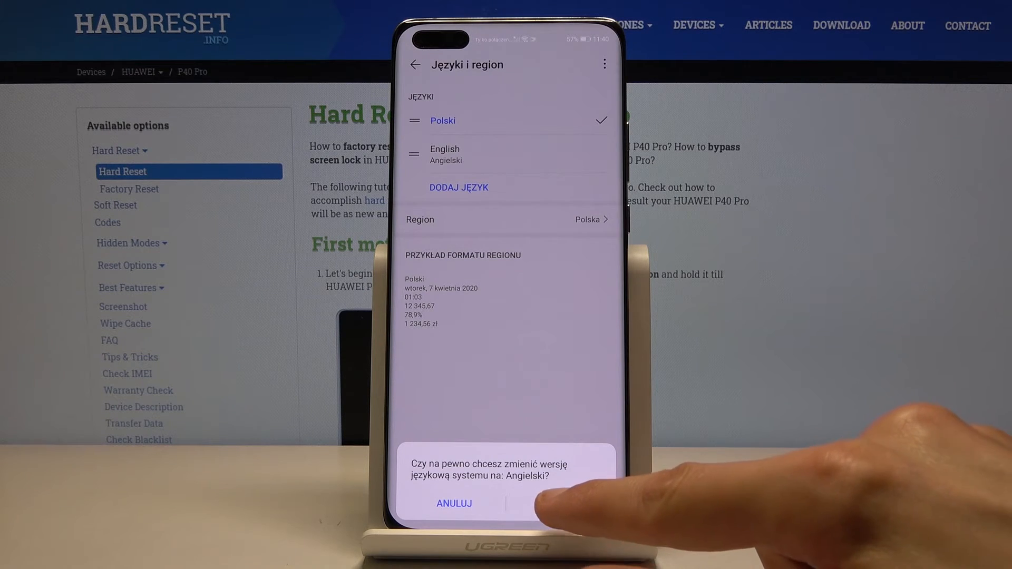
Confirm with Zmień to make English the system language, then go back to Language & input.
left_click(554, 503)
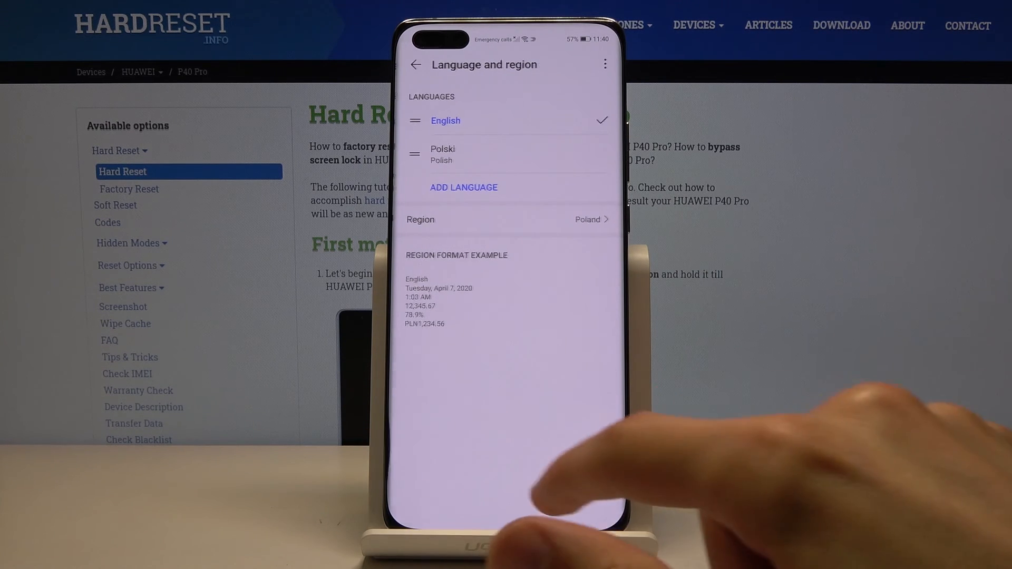
left_click(416, 64)
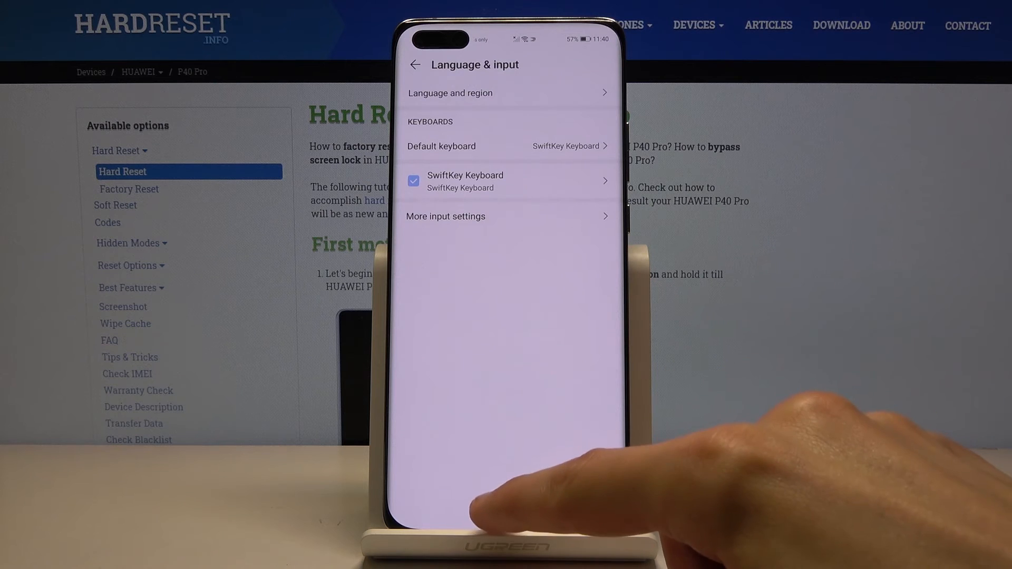